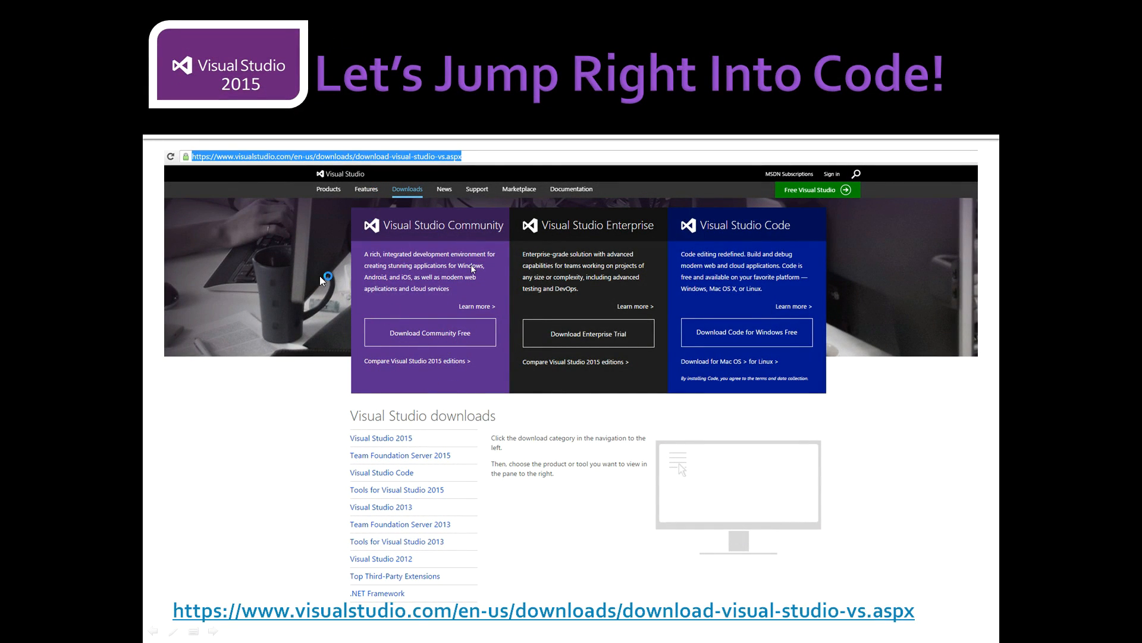
{"action": "mouse_move", "coordinate": [399, 373]}
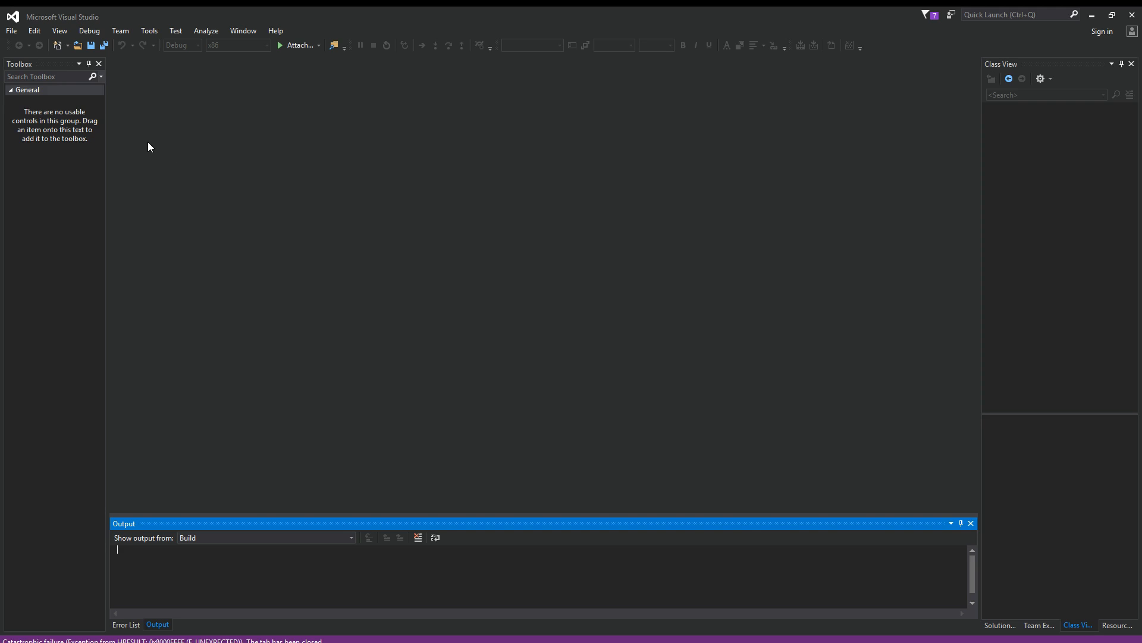
{"action": "mouse_move", "coordinate": [100, 137]}
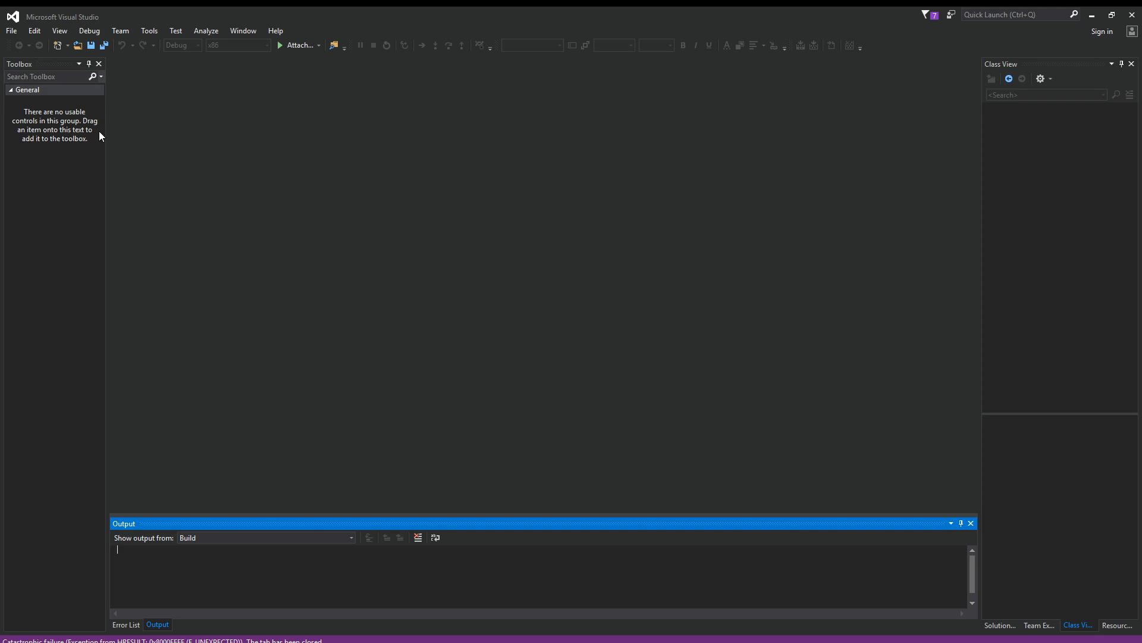
Step: Create a Visual C++ Win32 Console Application project named PrintNumbers and advance to Application Settings
{"action": "left_click", "coordinate": [10, 30]}
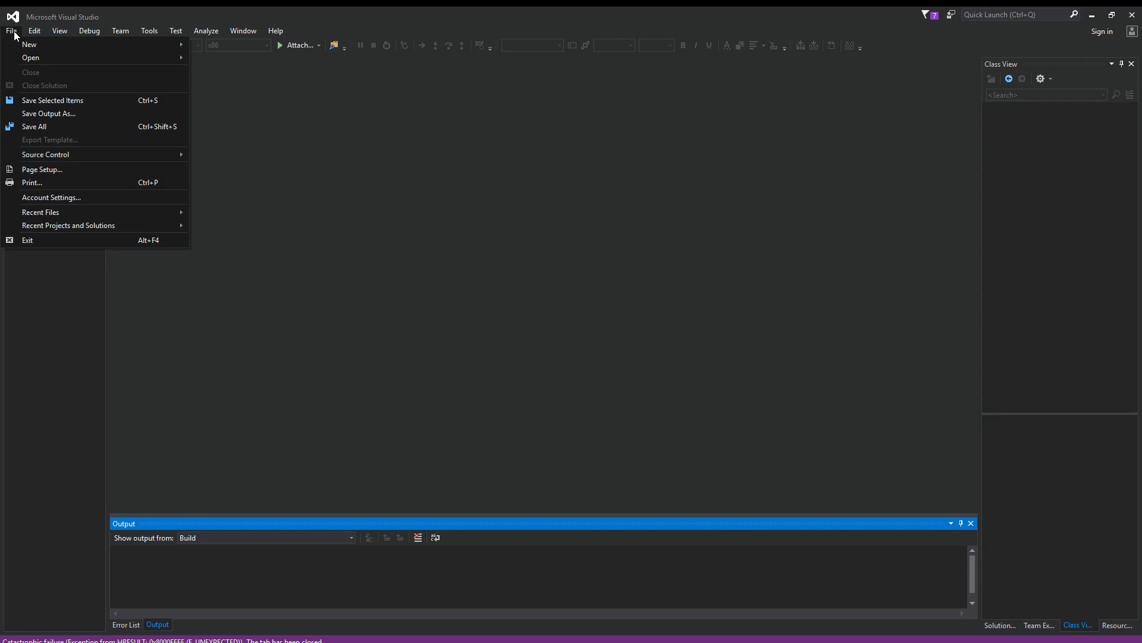
{"action": "mouse_move", "coordinate": [29, 43]}
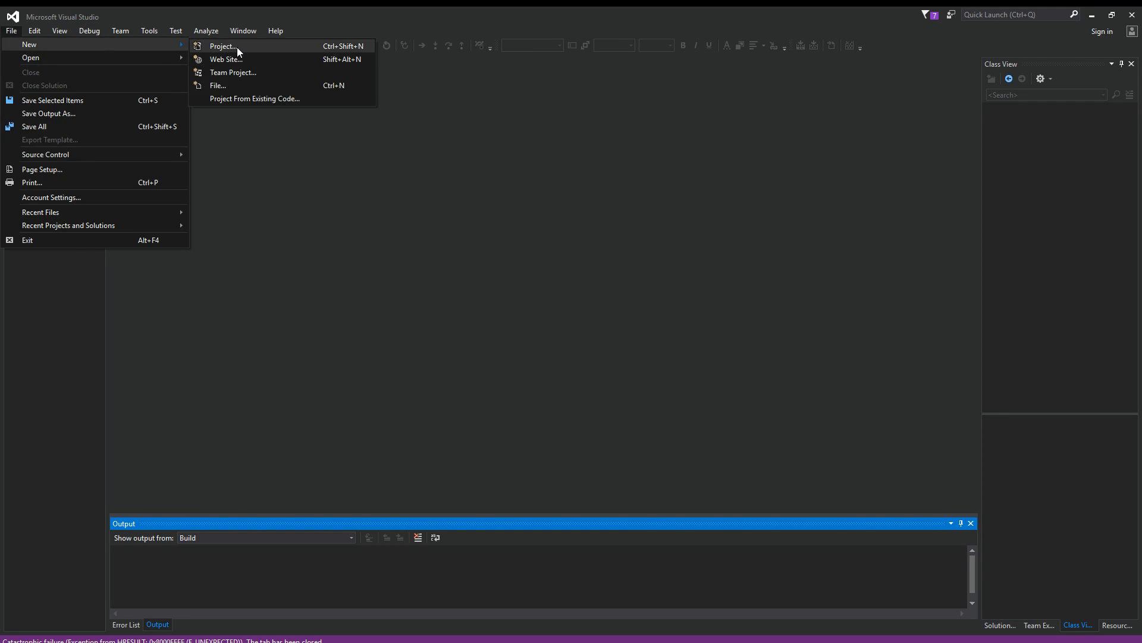
{"action": "left_click", "coordinate": [222, 46]}
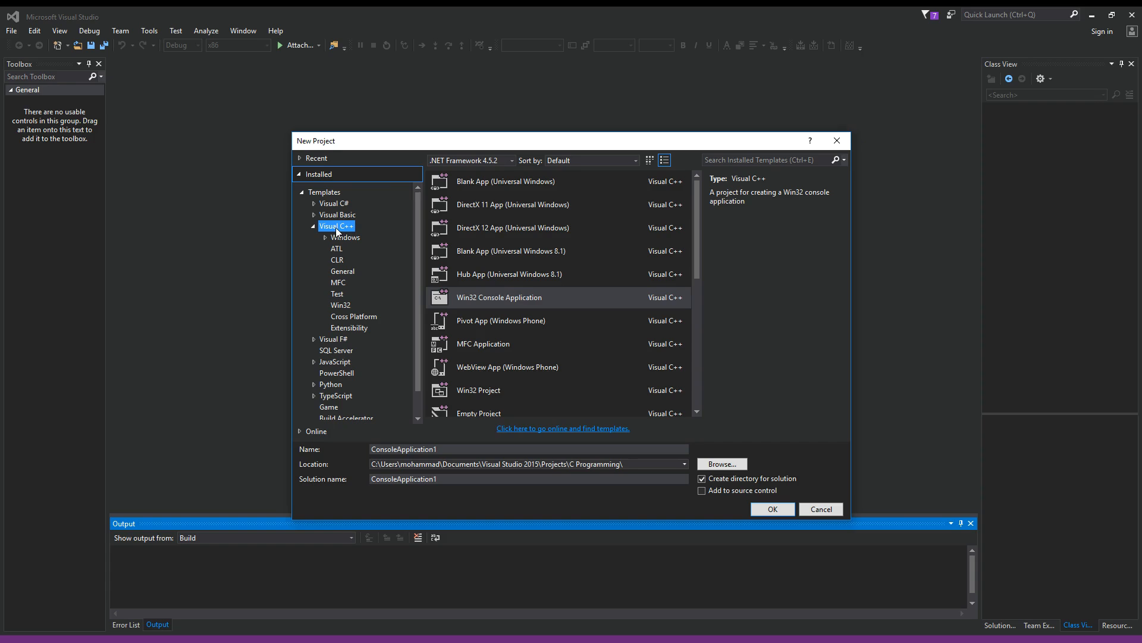
{"action": "mouse_move", "coordinate": [491, 304]}
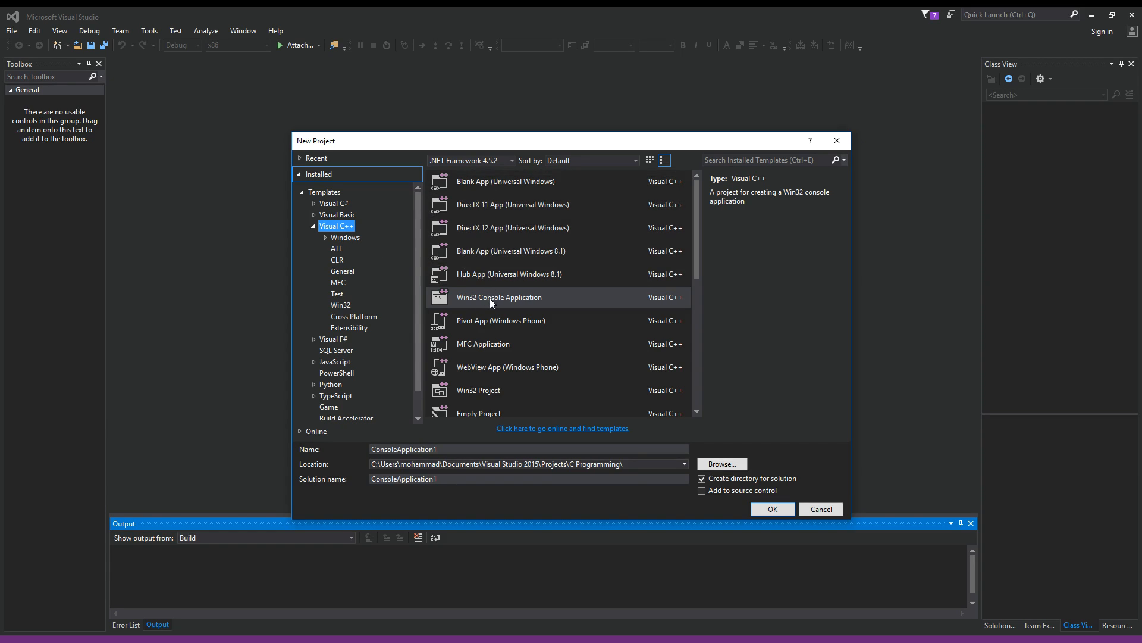
{"action": "left_click", "coordinate": [499, 298]}
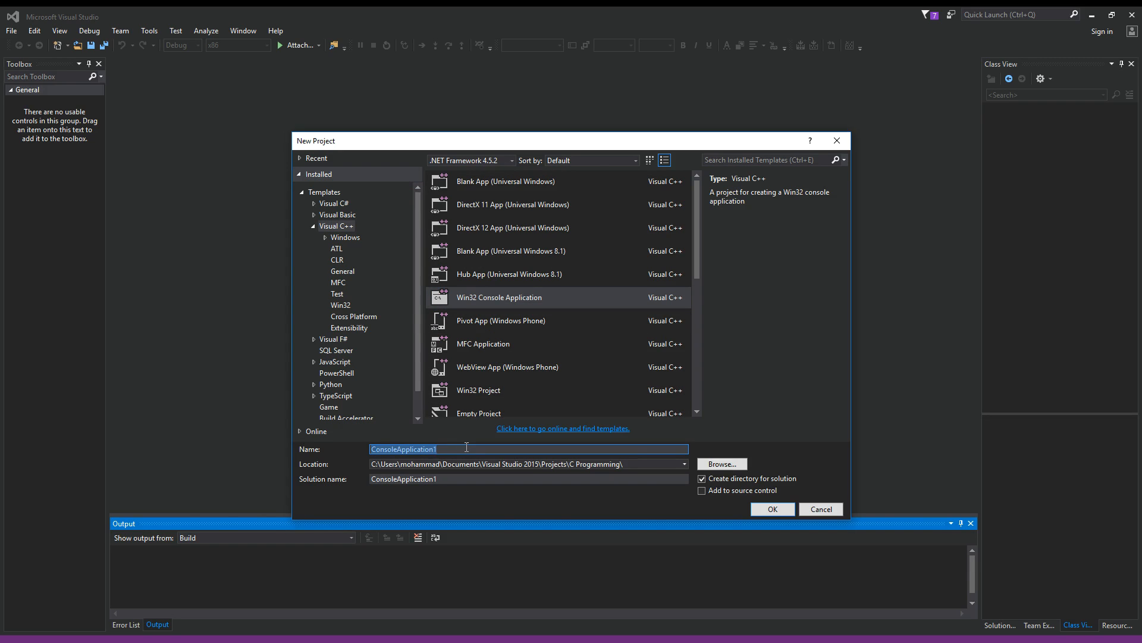
{"action": "type", "text": "PrintNu"}
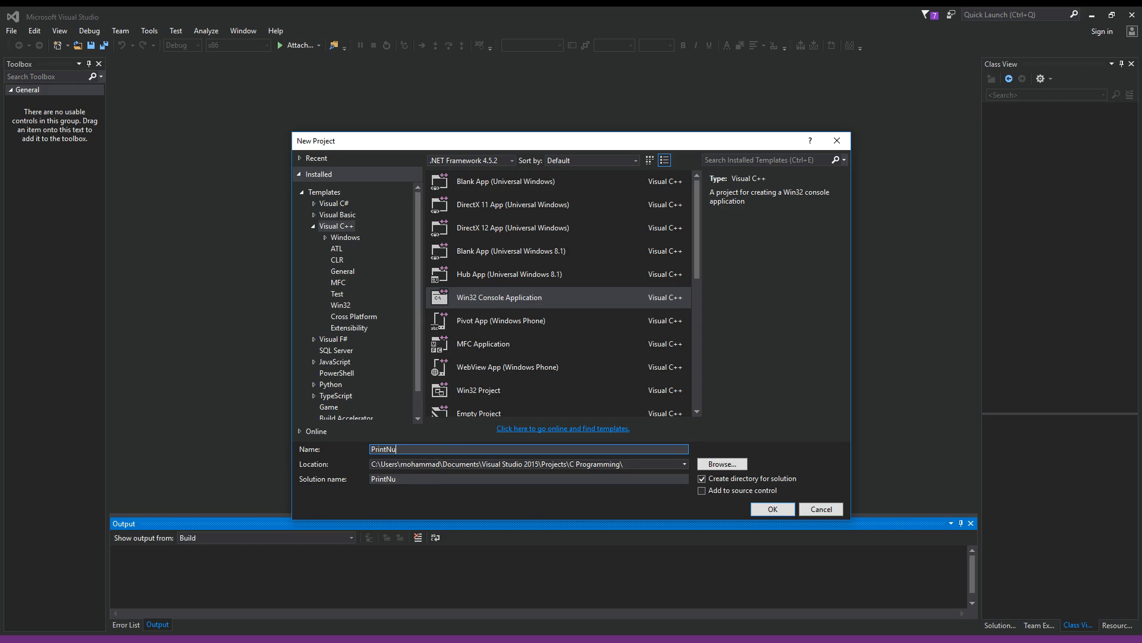
{"action": "left_click", "coordinate": [772, 508]}
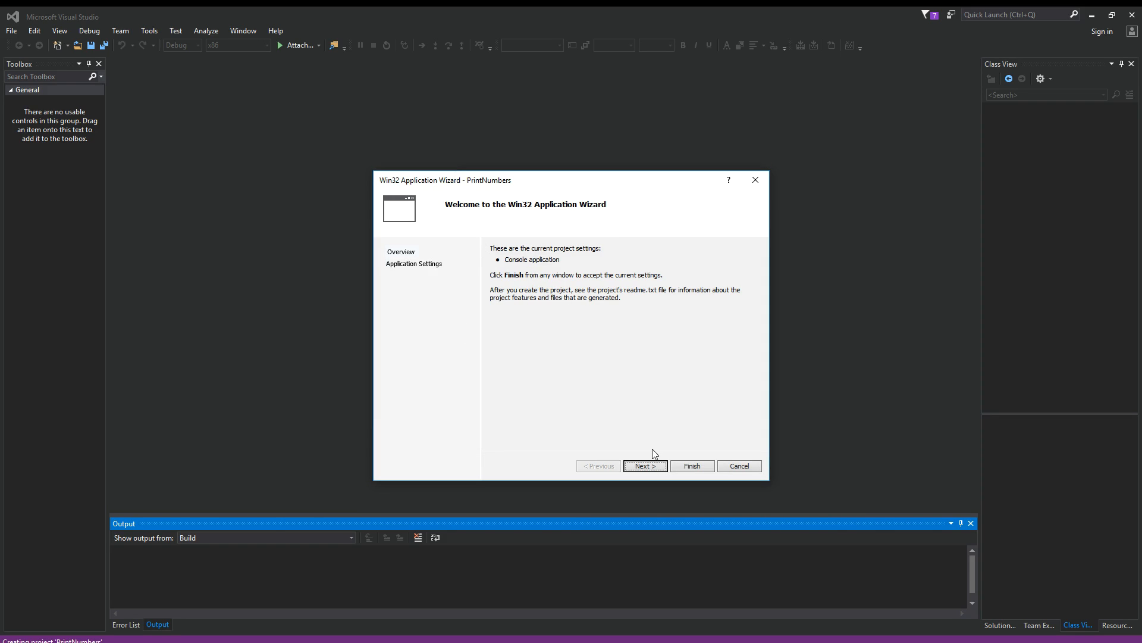
{"action": "left_click", "coordinate": [643, 465]}
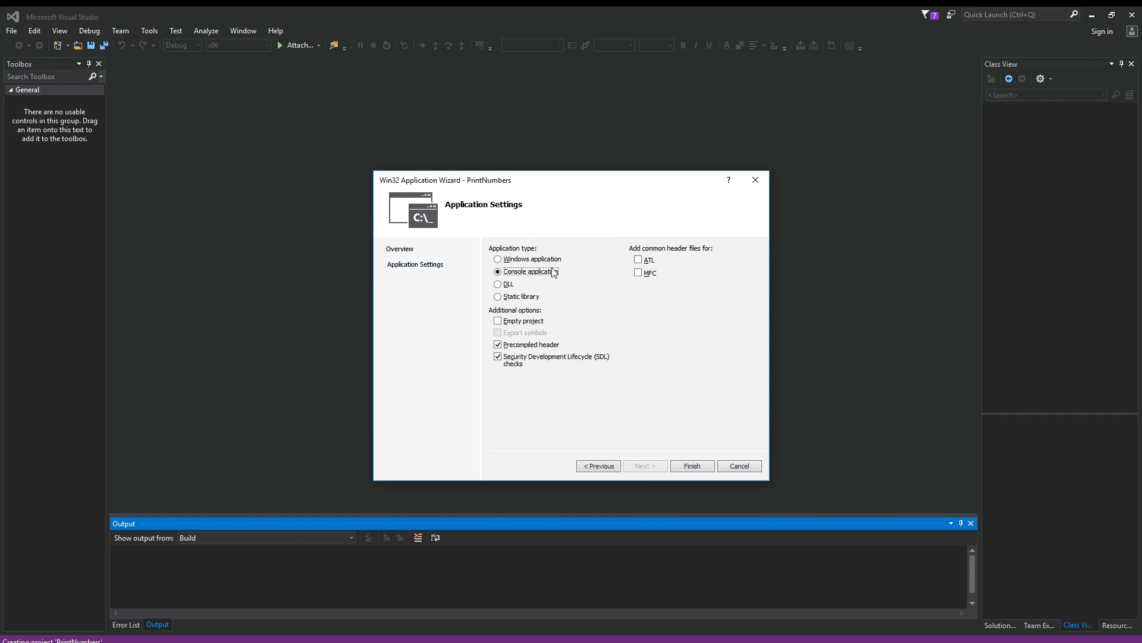
{"action": "mouse_move", "coordinate": [574, 385]}
{"action": "type", "text": "//Q: How to print numbers from 1 to 100 in C++ without using loops, goto or even recursion"}
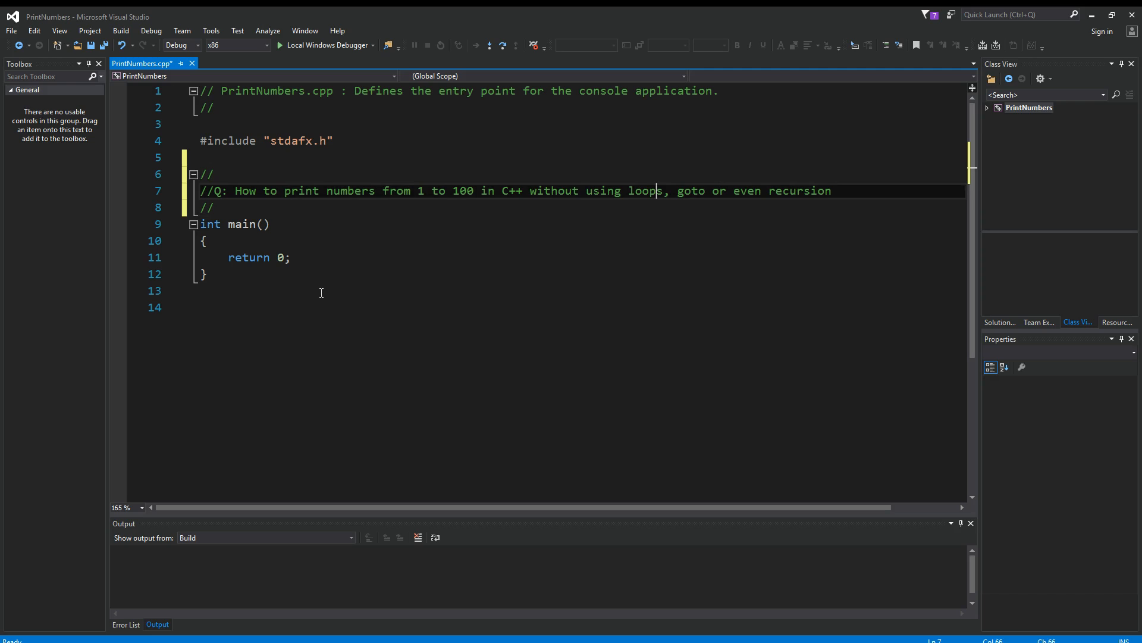
Step: Add a blank line above main in PrintNumbers.cpp, below the 1-to-100 question comment
{"action": "double_click", "coordinate": [510, 190]}
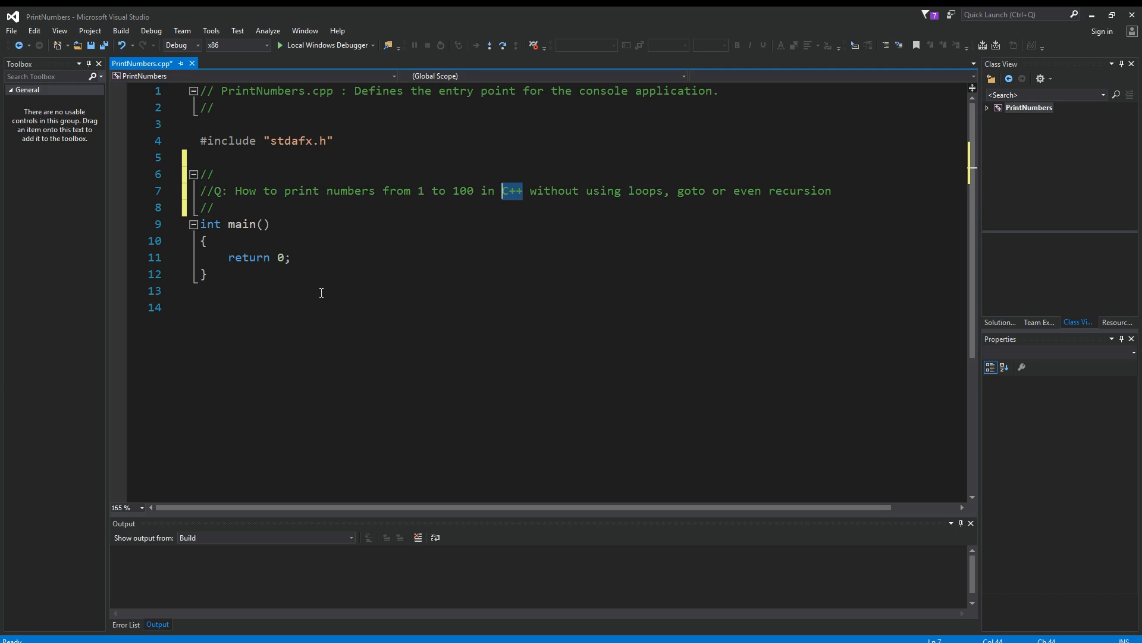
{"action": "key", "text": "enter"}
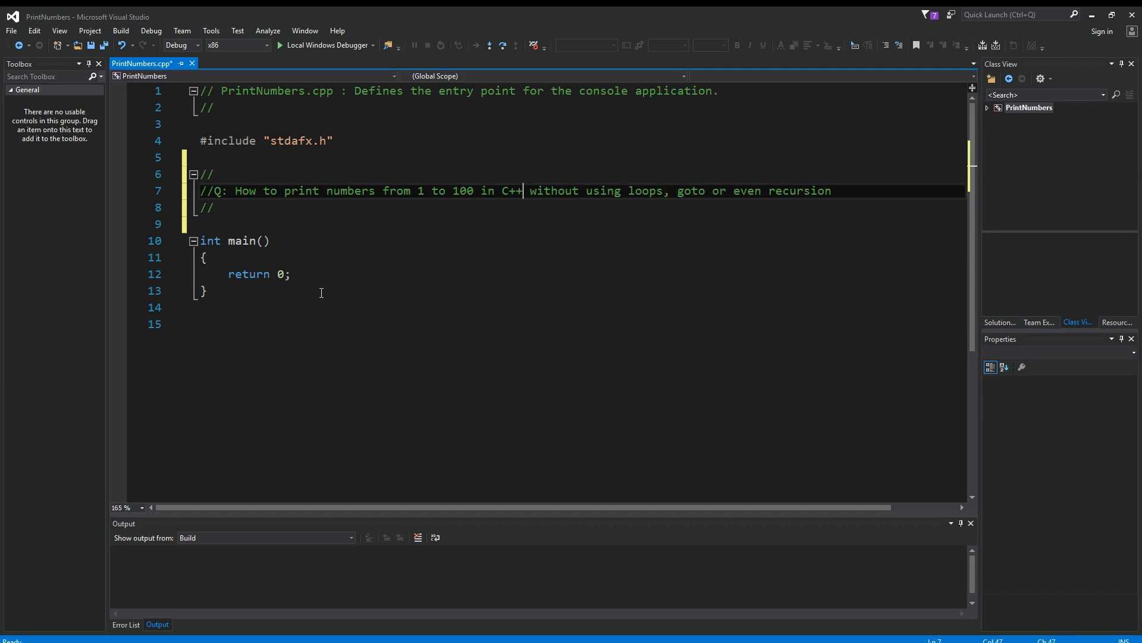
{"action": "double_click", "coordinate": [512, 190]}
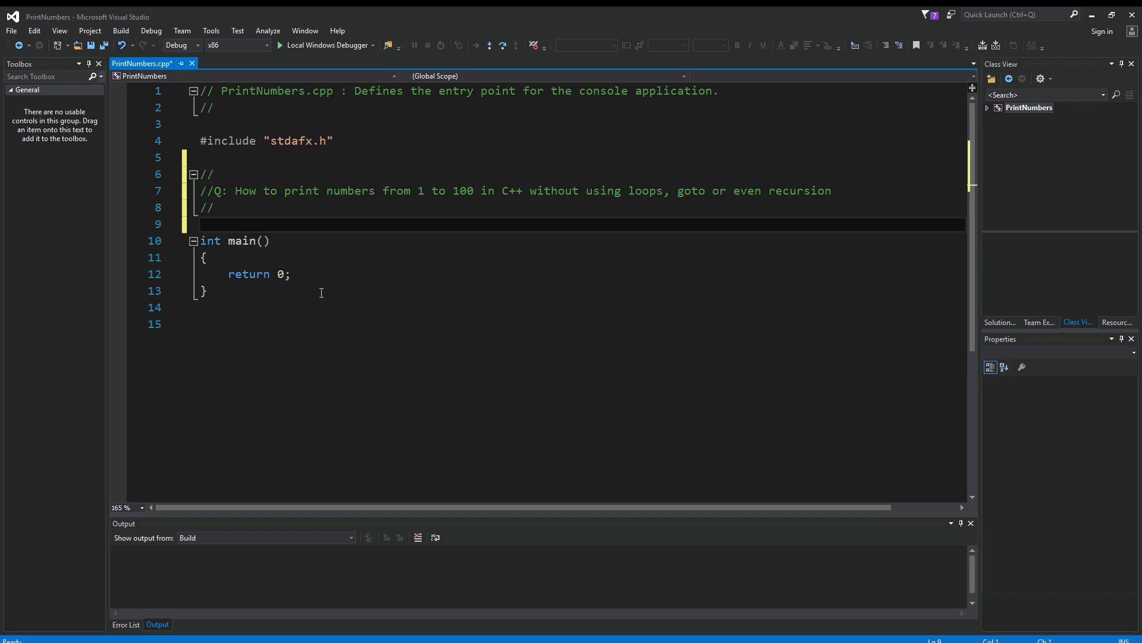
Step: Write a Number class whose public constructor printfs Hello, declare Number a; in main, then build
{"action": "type", "text": "class"}
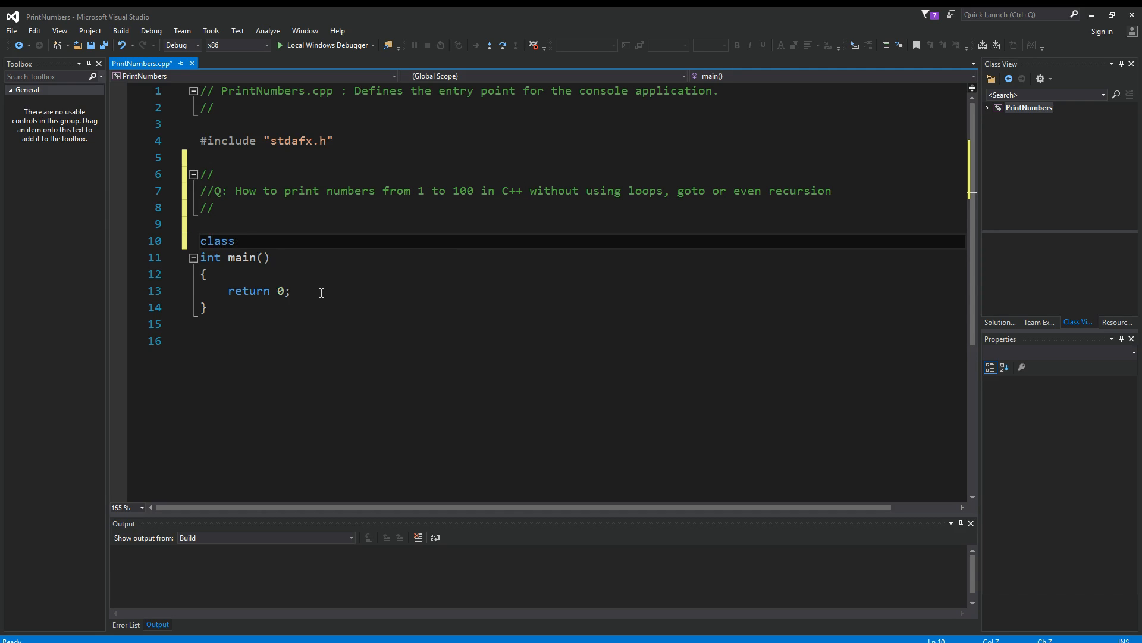
{"action": "type", "text": "Number"}
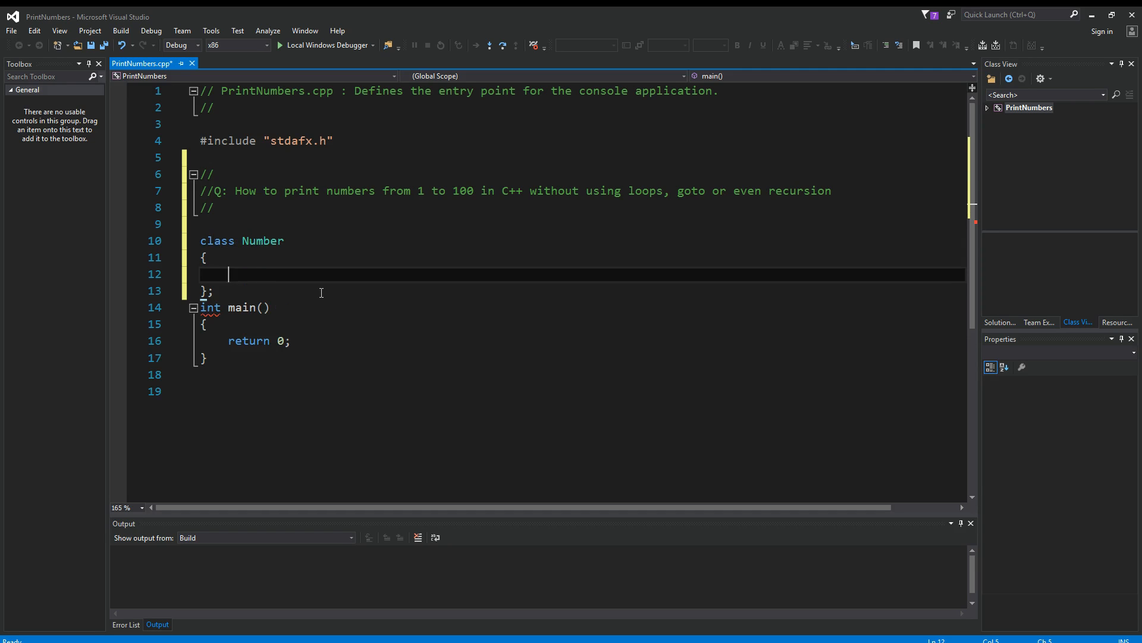
{"action": "type", "text": "public:"}
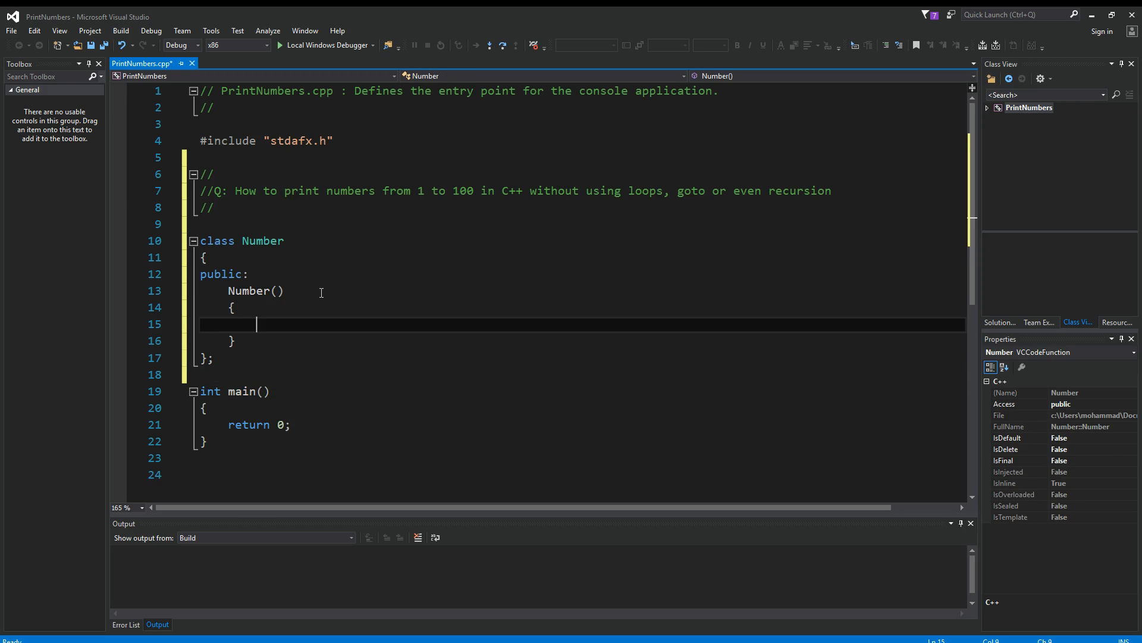
{"action": "type", "text": "printf(\"Hello\\n\");"}
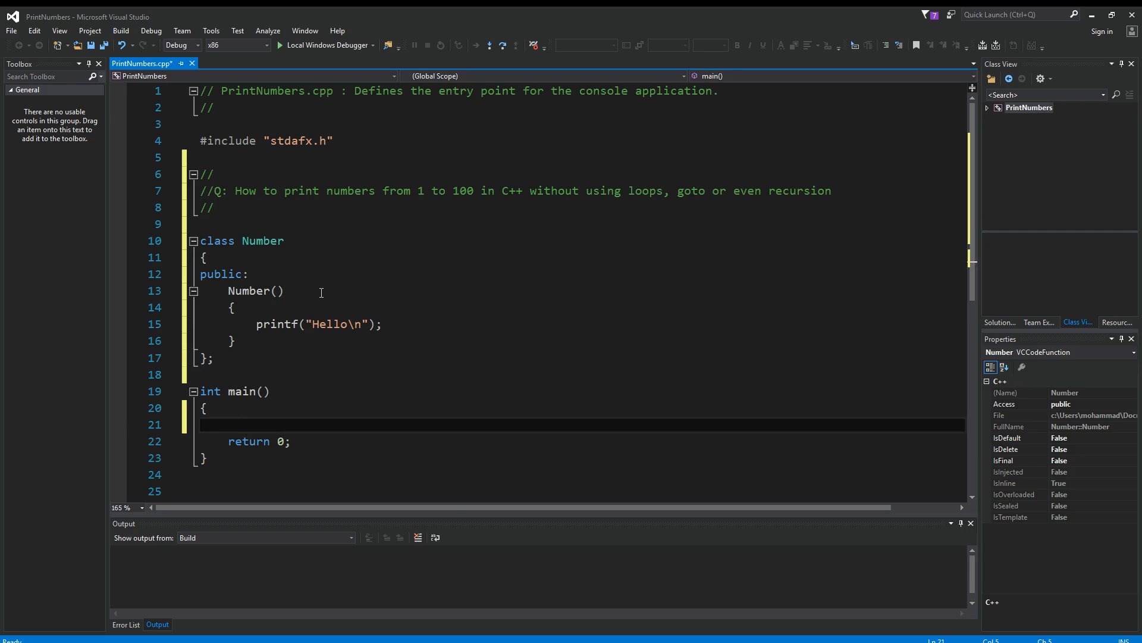
{"action": "type", "text": "Number a;"}
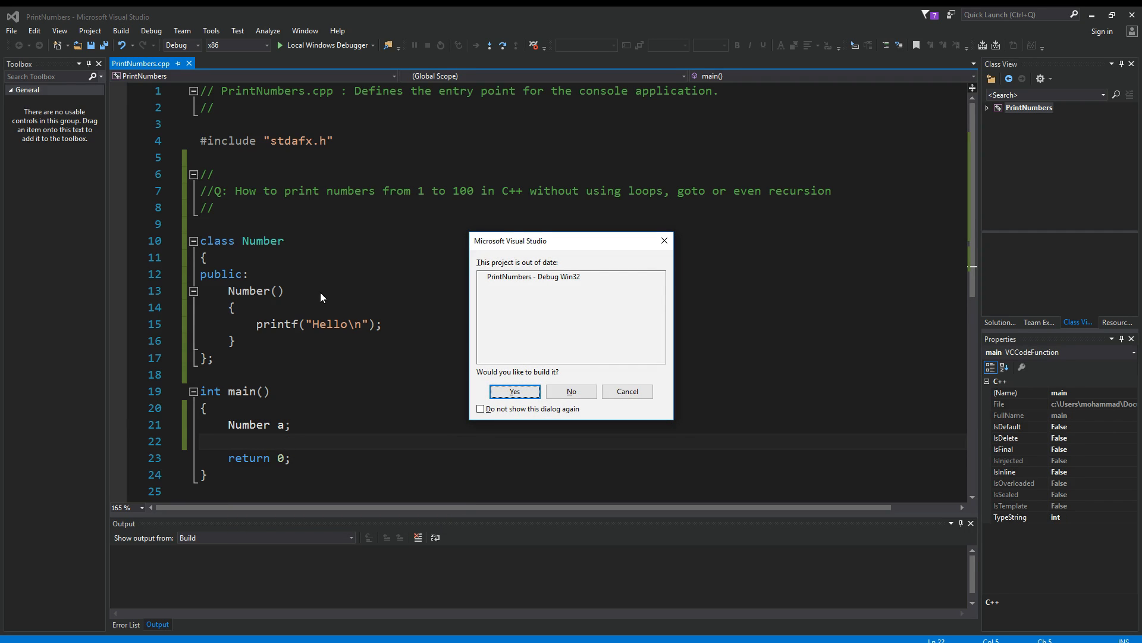
{"action": "left_click", "coordinate": [513, 392]}
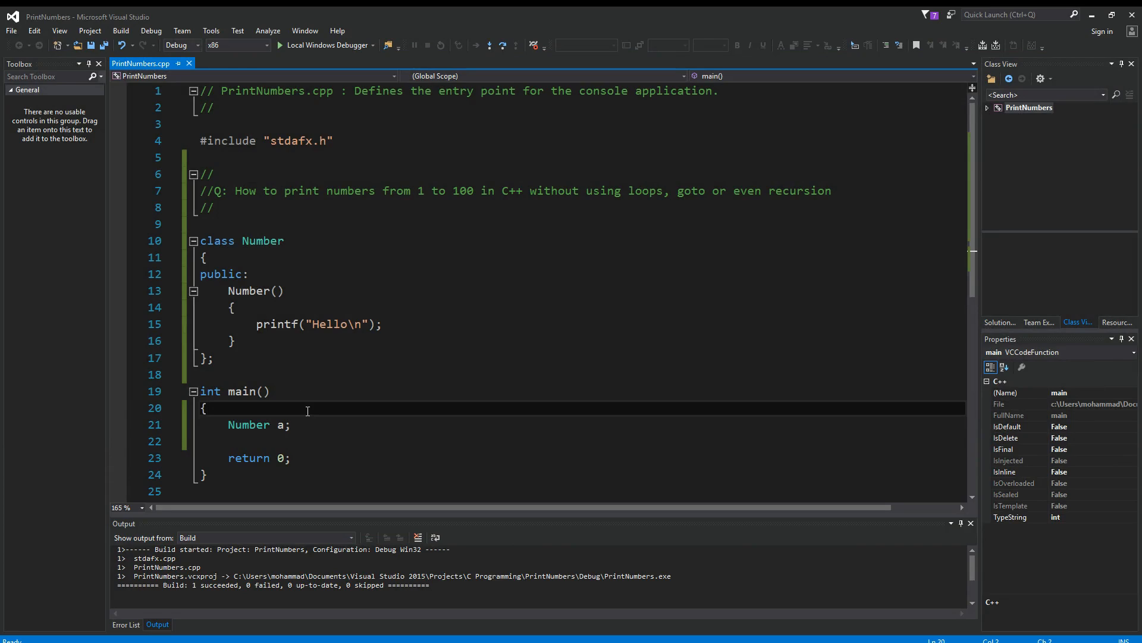
Step: Change the declaration to Number a[10]; and rebuild by starting without debugging
{"action": "type", "text": "["}
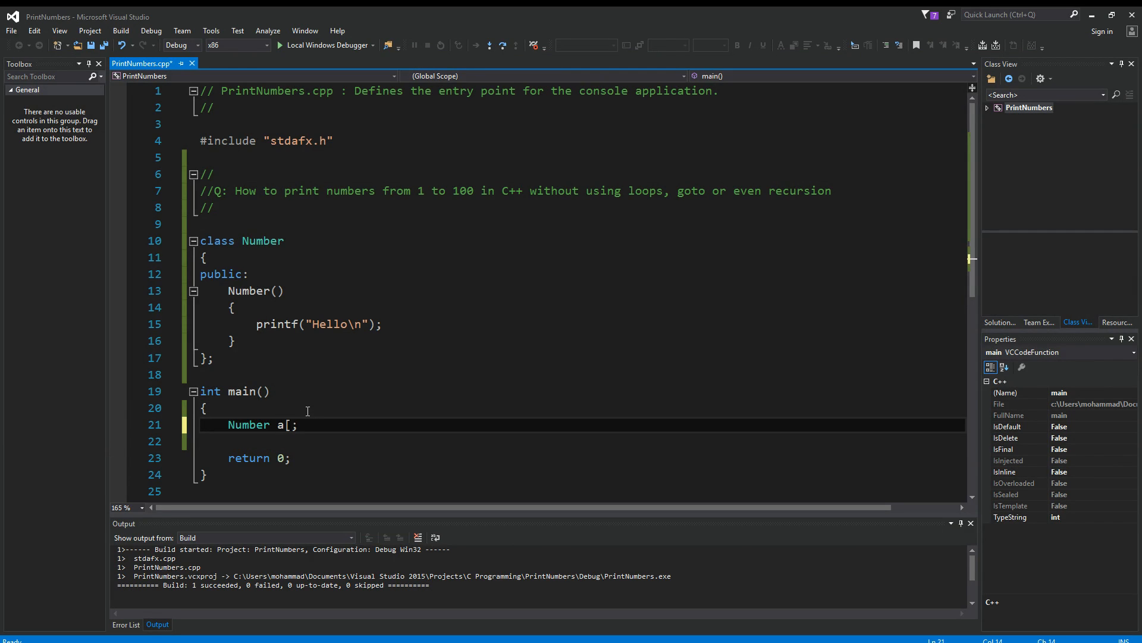
{"action": "type", "text": "10"}
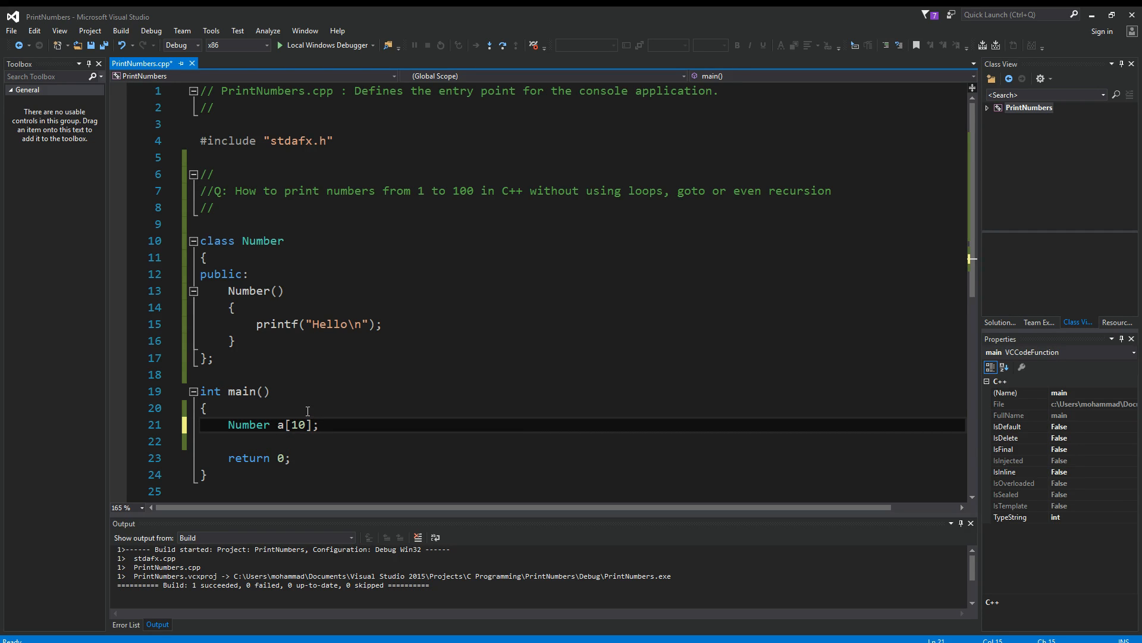
{"action": "left_click", "coordinate": [299, 45]}
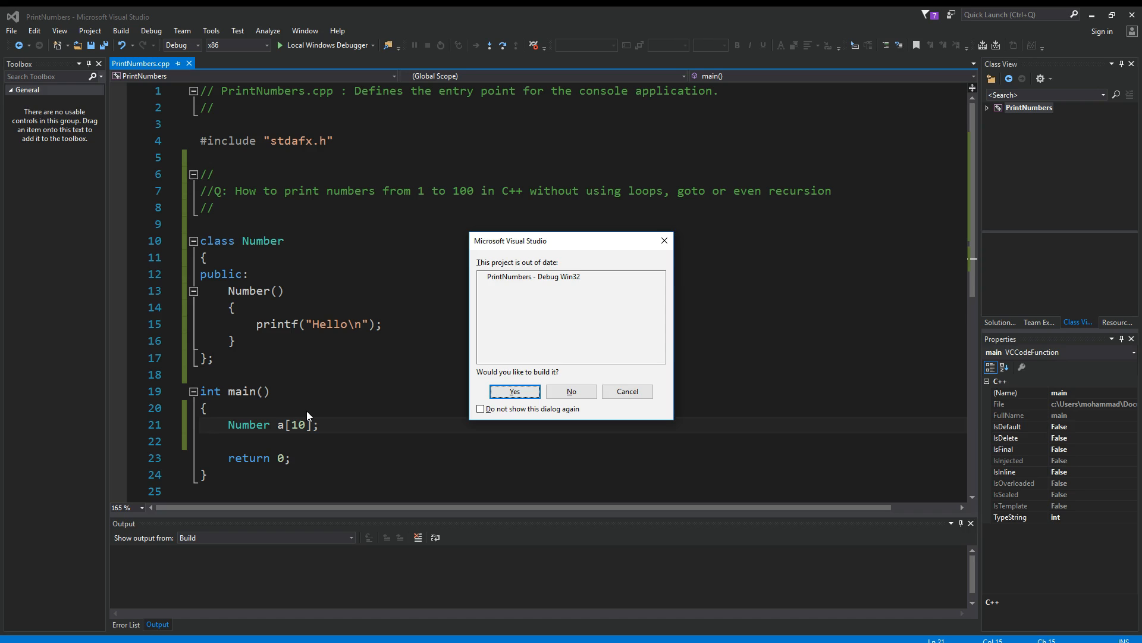
{"action": "left_click", "coordinate": [514, 391]}
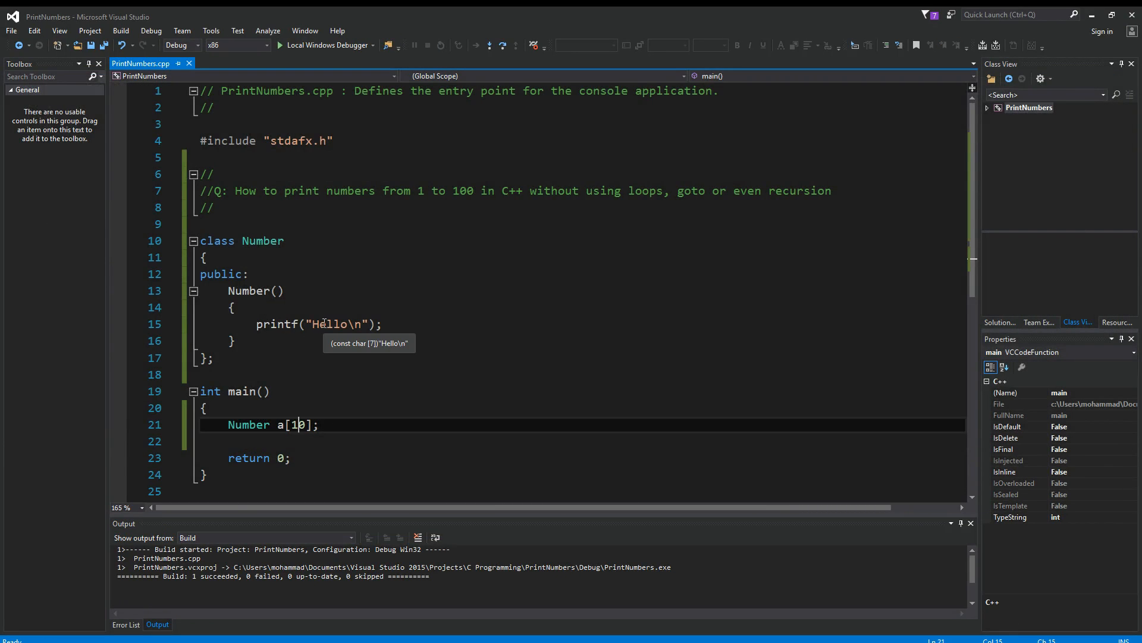
{"action": "mouse_move", "coordinate": [341, 419]}
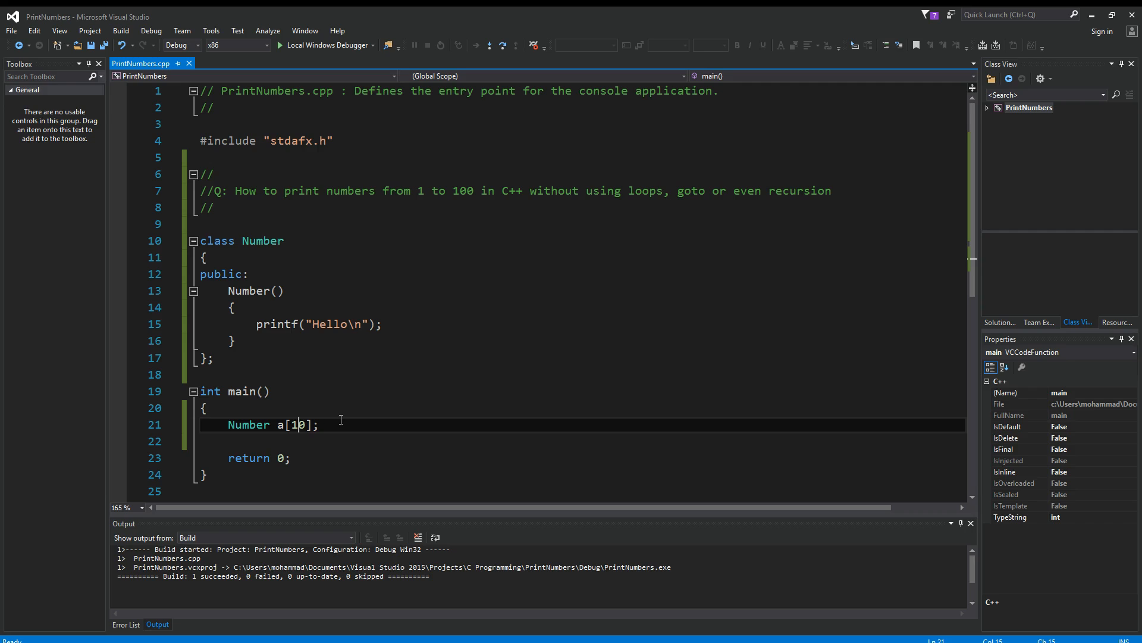
Step: Enlarge the array to 100 and make the constructor printf "%d\n" with ++count
{"action": "type", "text": "0"}
{"action": "left_click", "coordinate": [581, 324]}
{"action": "type", "text": "%d"}
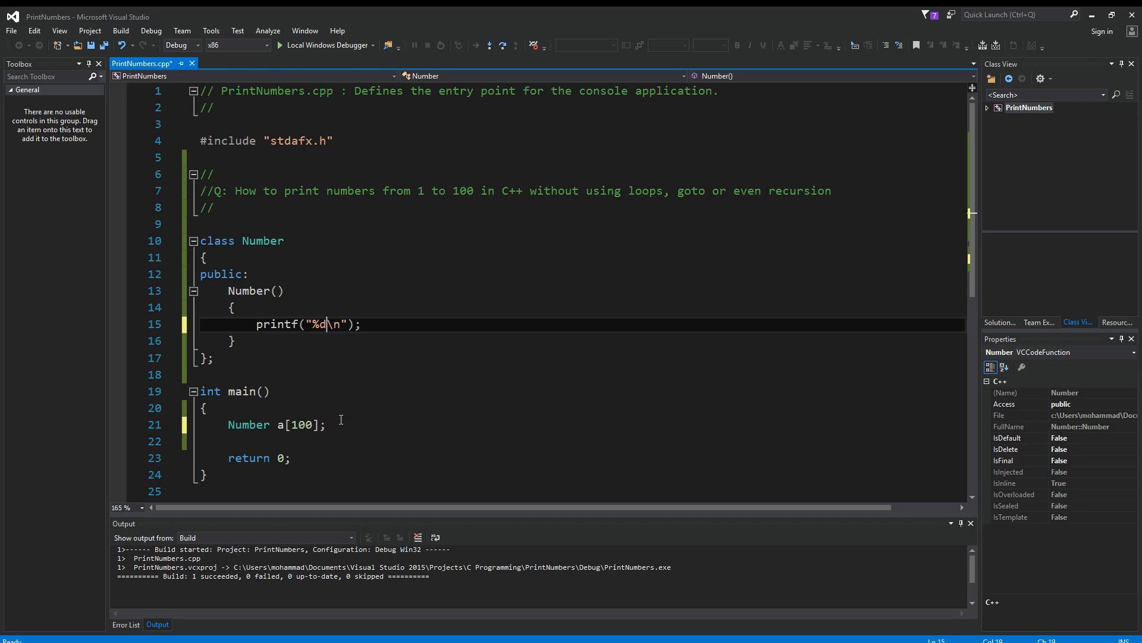
{"action": "type", "text": ", n"}
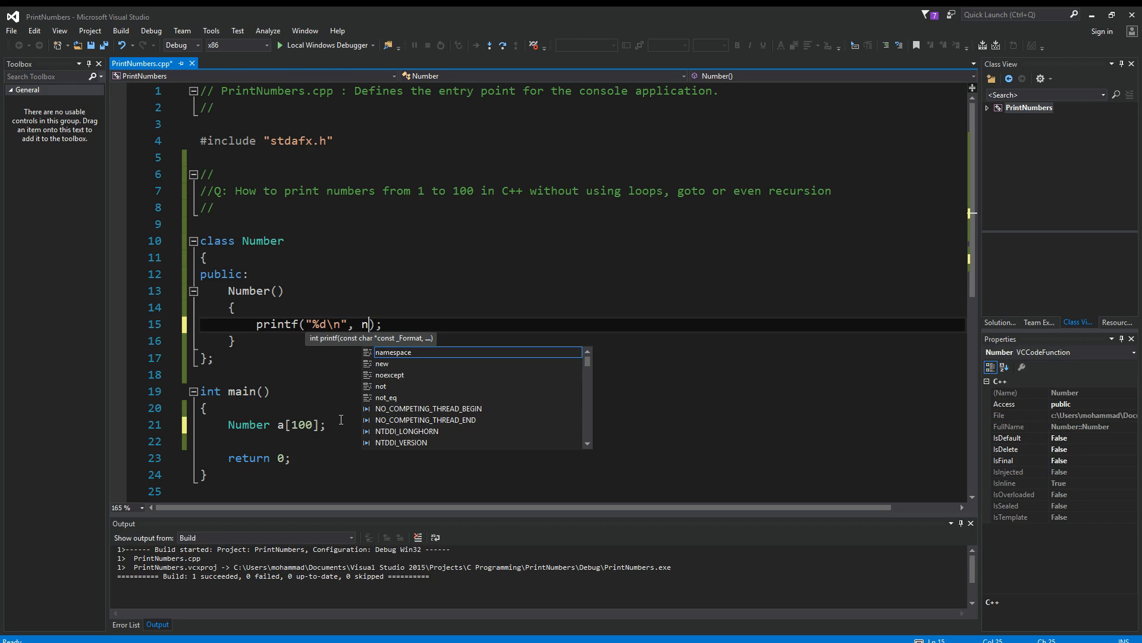
{"action": "type", "text": "ount"}
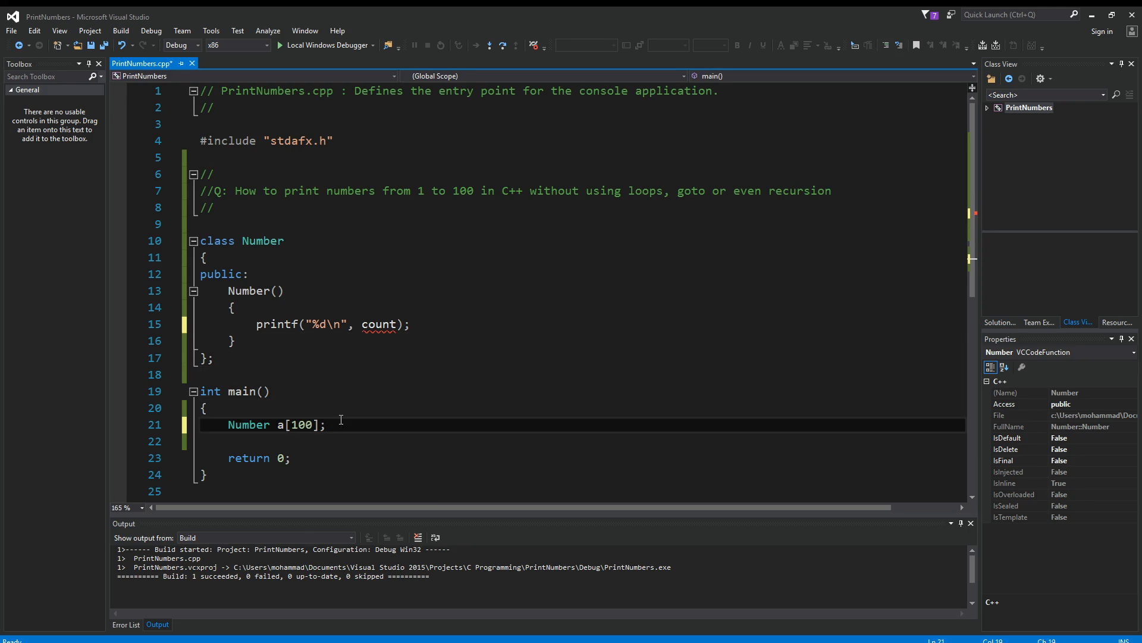
{"action": "left_click", "coordinate": [315, 324]}
{"action": "type", "text": "++"}
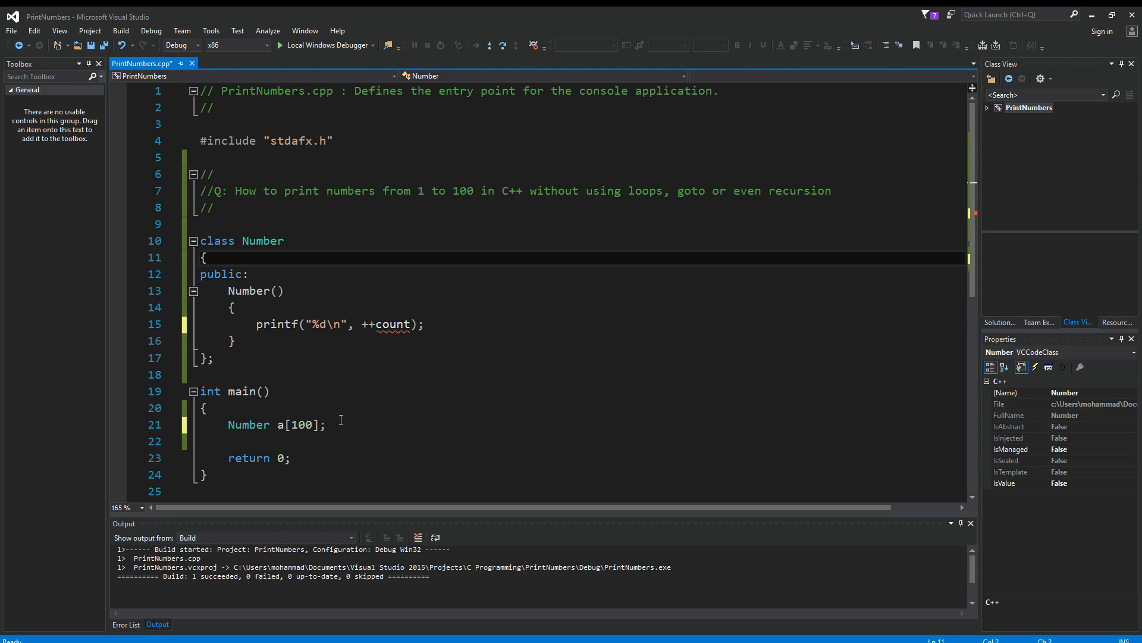
Step: Add static int count; to the class and define int Number::count = 0; after it
{"action": "type", "text": "static int"}
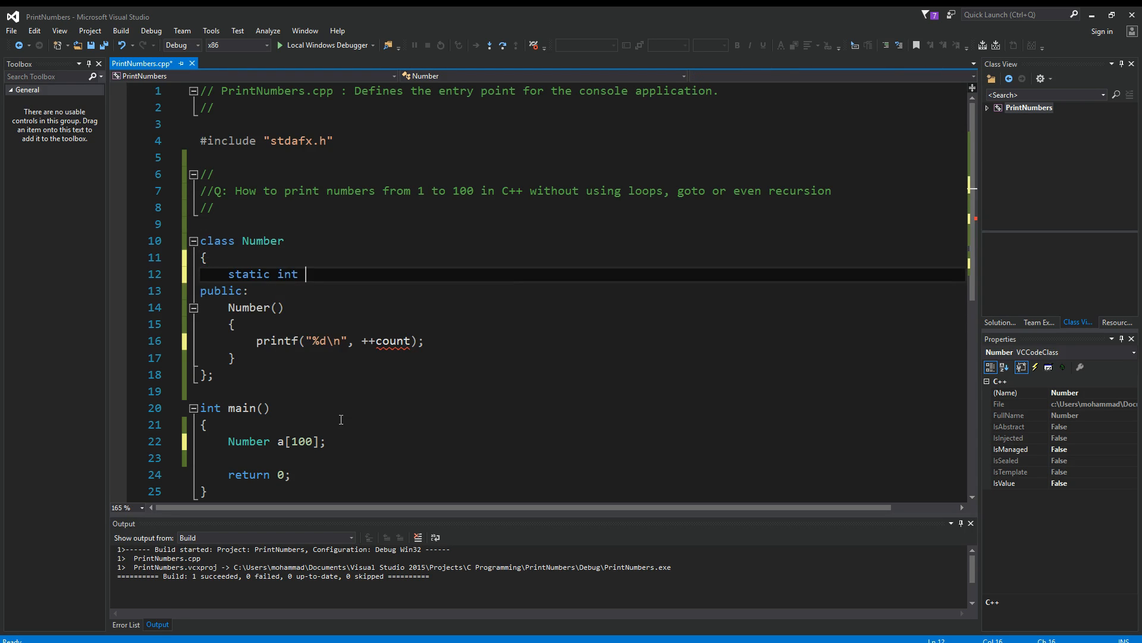
{"action": "type", "text": "count;"}
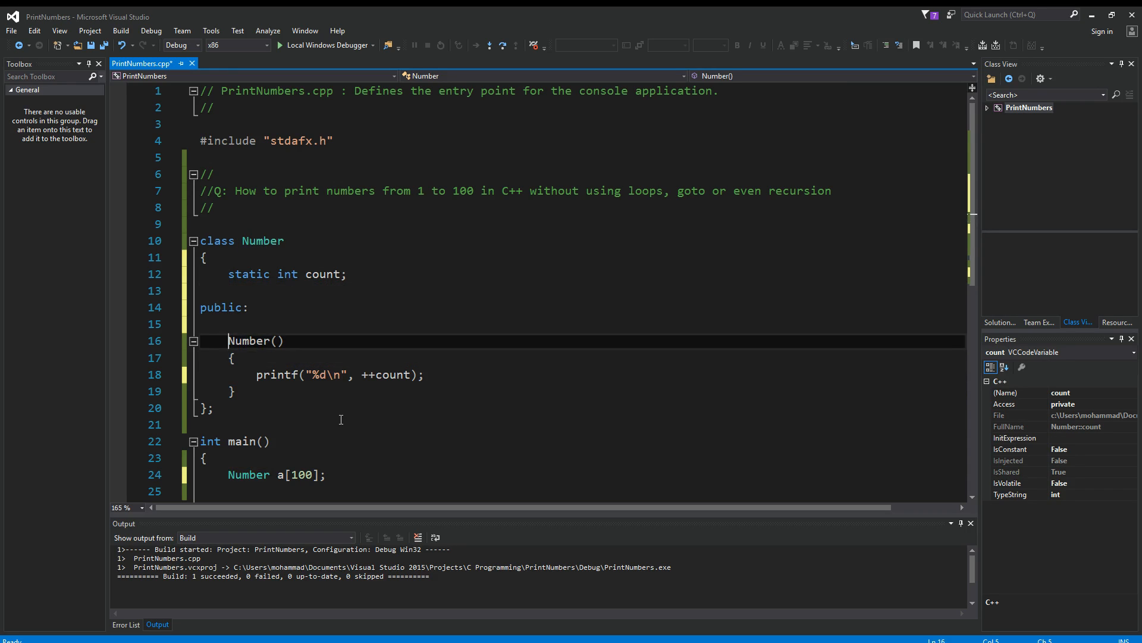
{"action": "double_click", "coordinate": [249, 340]}
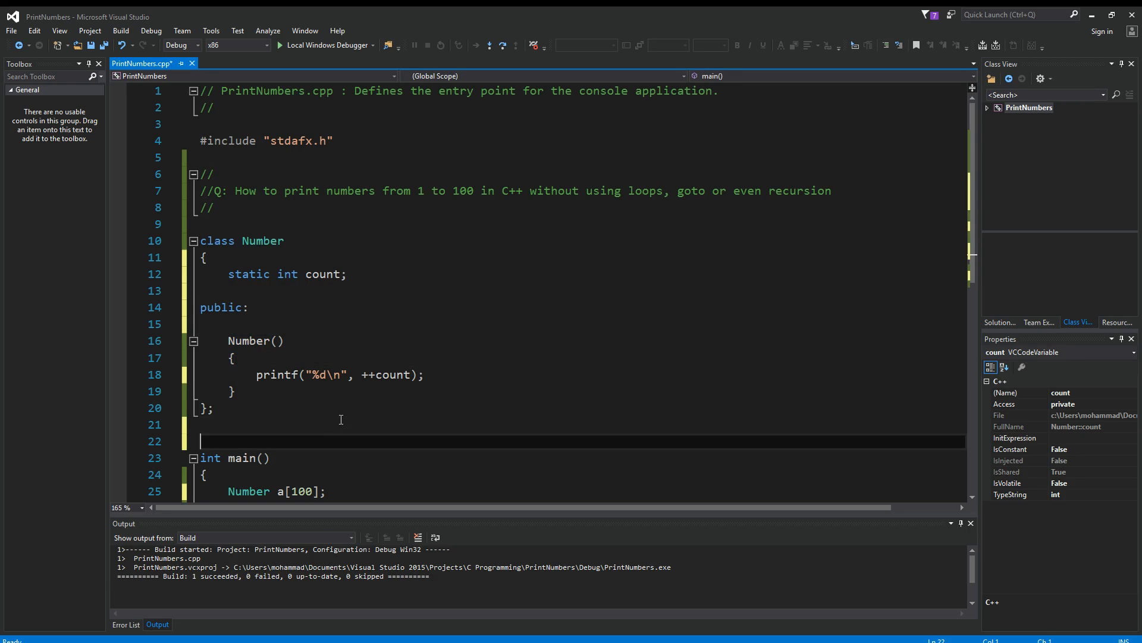
{"action": "type", "text": "Number::count = 0;"}
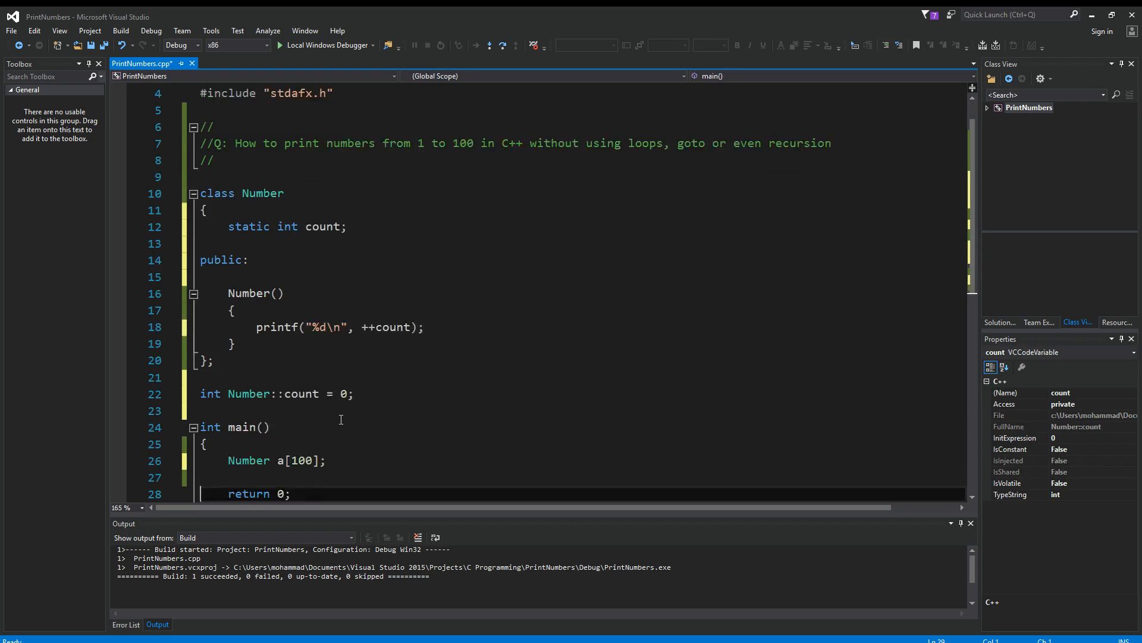
Step: Start the updated code without debugging, bringing up the out-of-date build prompt
{"action": "scroll", "scroll_direction": "down", "scroll_amount": 3}
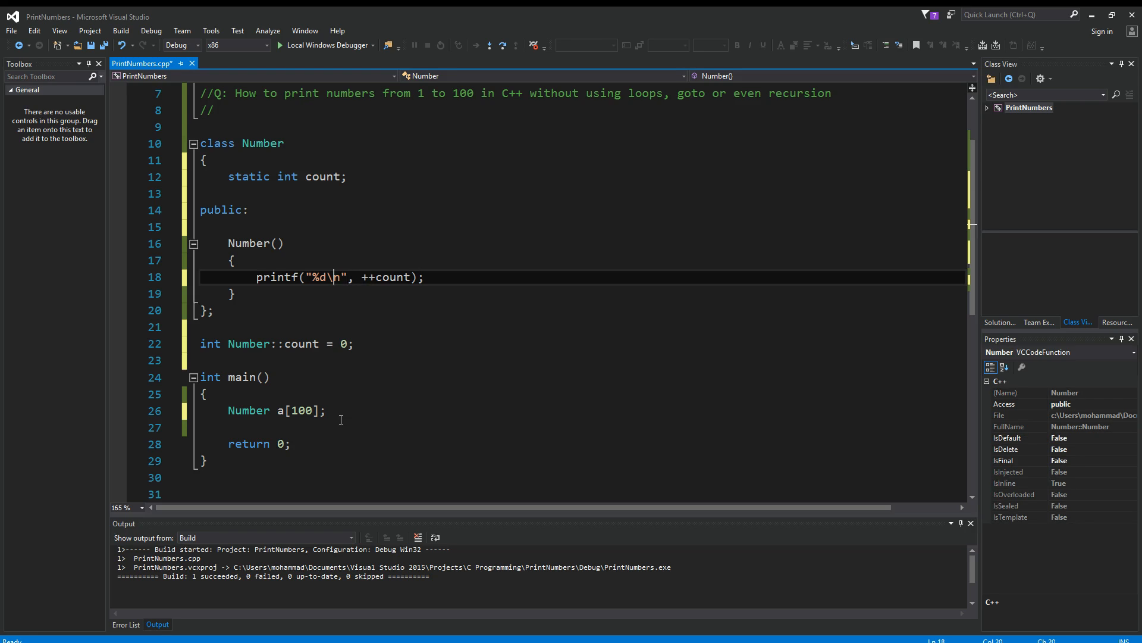
{"action": "left_click", "coordinate": [340, 410]}
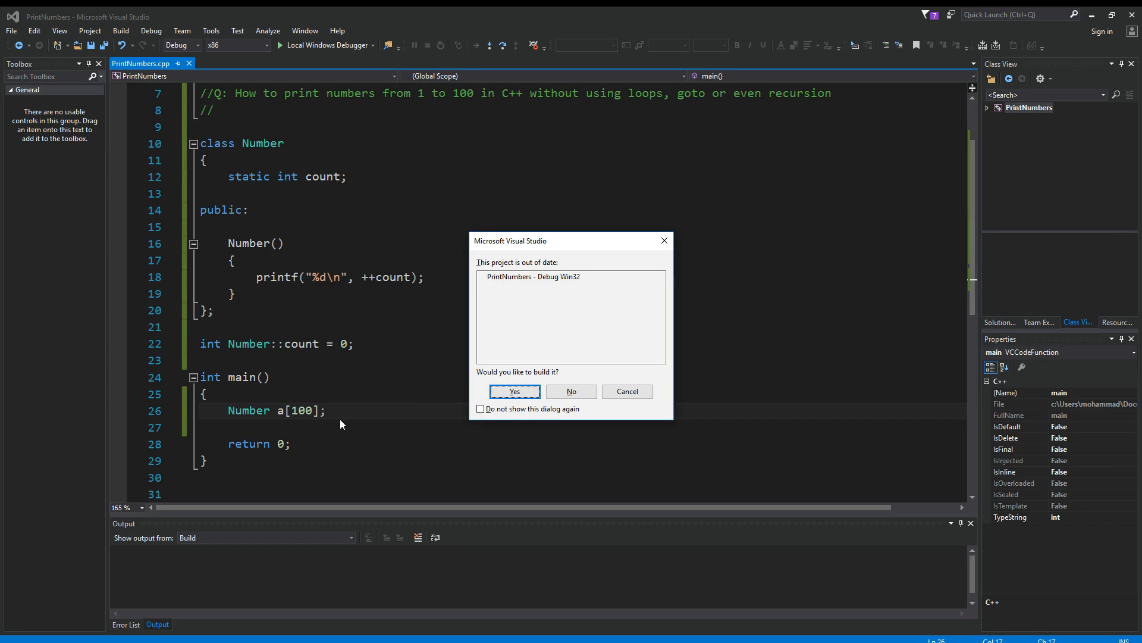
Step: Confirm the build so the 100-object counting version rebuilds, then review the code
{"action": "left_click", "coordinate": [514, 392]}
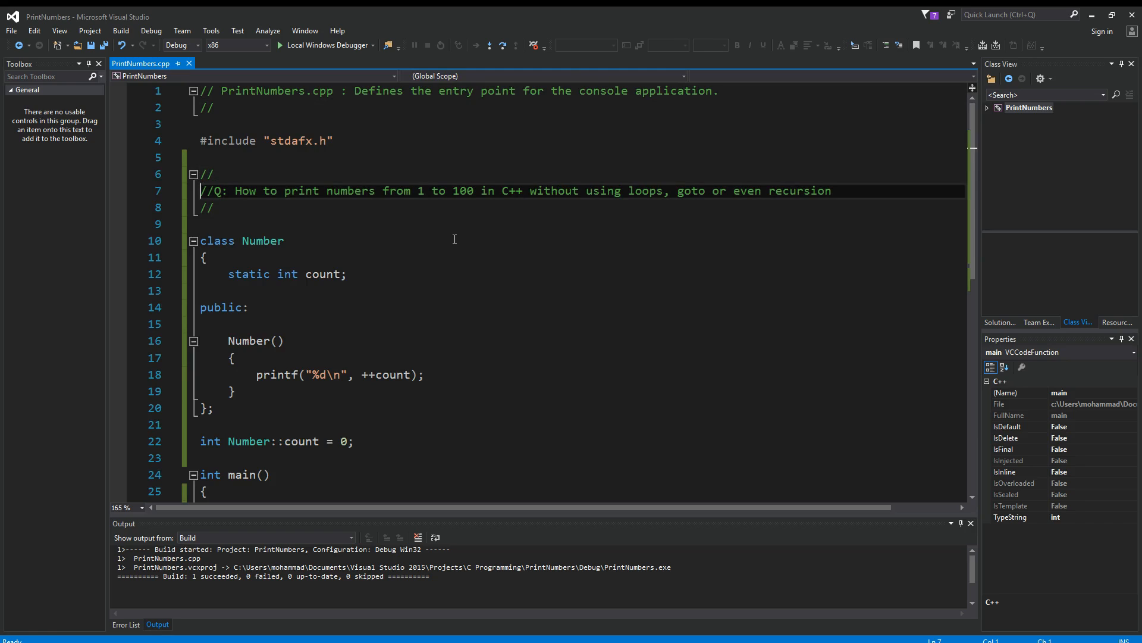
{"action": "left_click", "coordinate": [536, 191]}
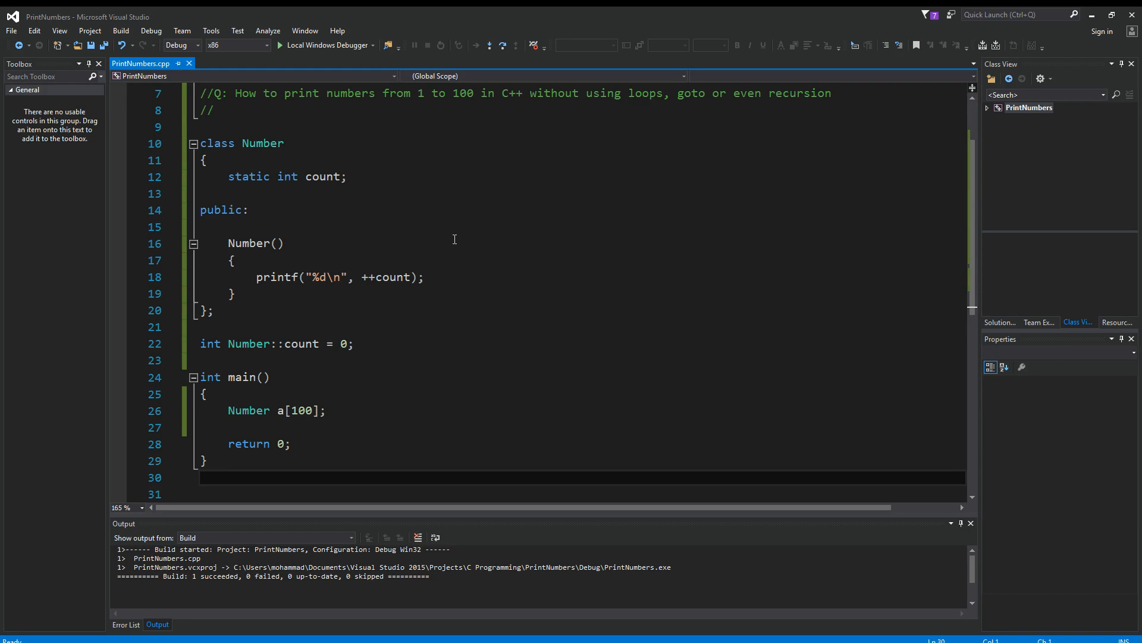
{"action": "scroll", "scroll_direction": "up", "scroll_amount": 3}
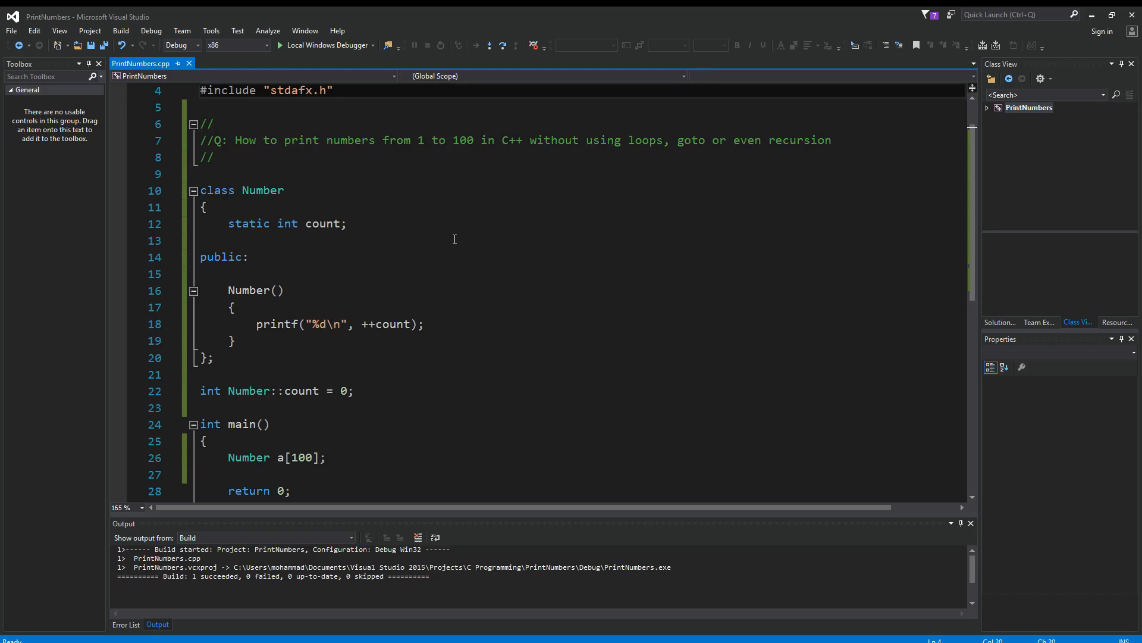